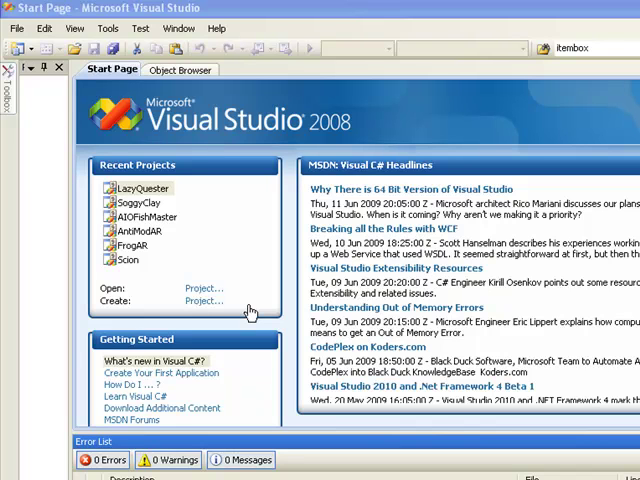
pyautogui.moveTo(344, 156)
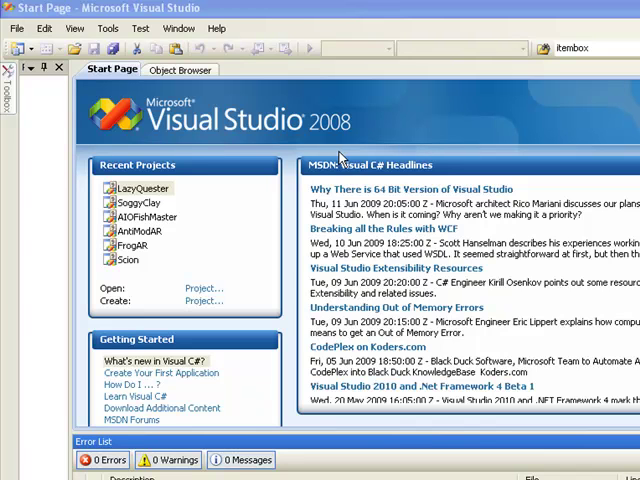
pyautogui.moveTo(202, 314)
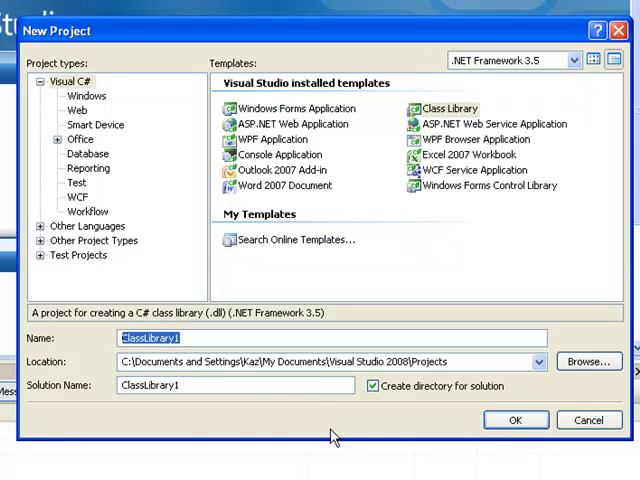
# - Name the new Class Library project 'Woodcutter' and confirm its creation
pyautogui.write('W')
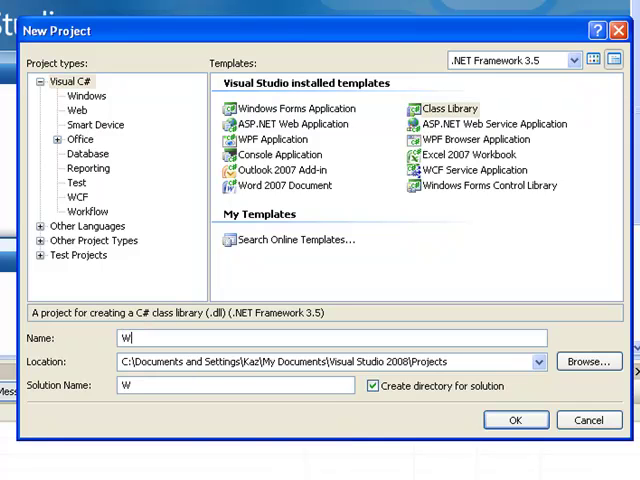
pyautogui.write('oodcutter')
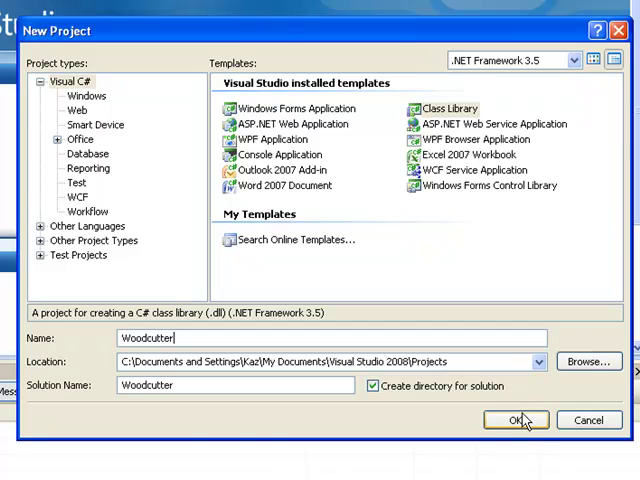
pyautogui.click(516, 420)
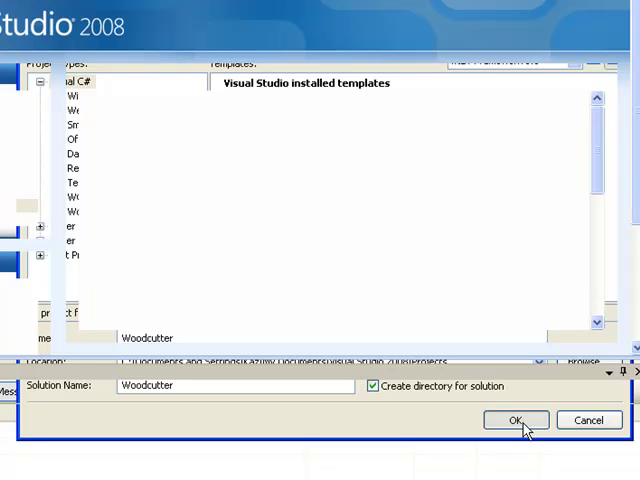
# - Expand the Woodcutter project's References node in Solution Explorer
pyautogui.click(516, 420)
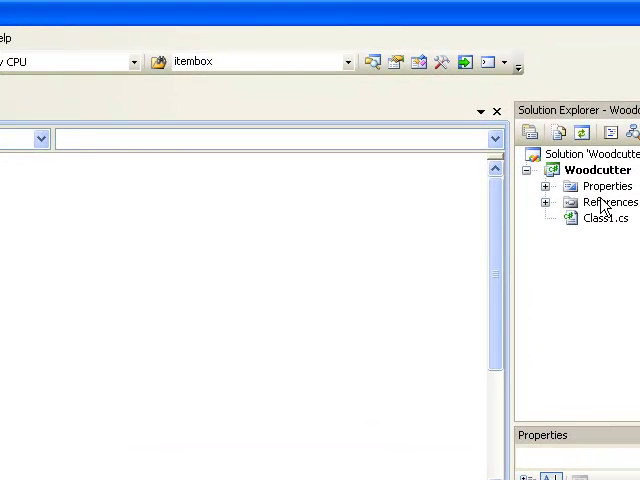
pyautogui.click(548, 202)
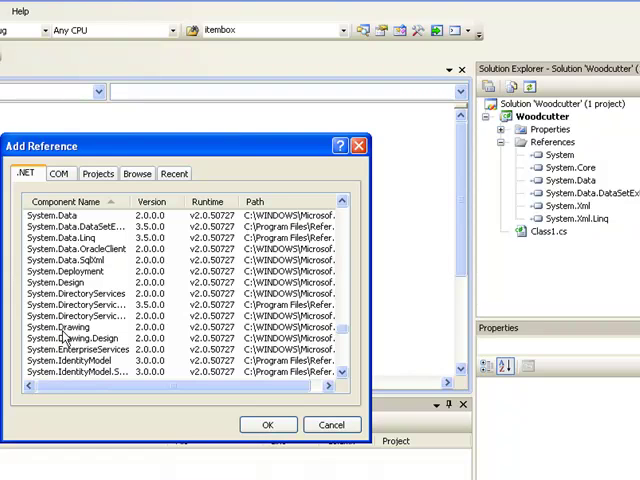
# - Add the System.Drawing assembly to Woodcutter's references and begin another reference
pyautogui.click(60, 328)
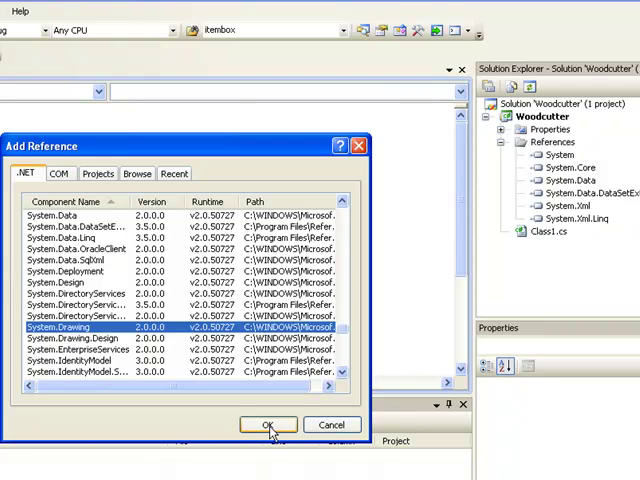
pyautogui.click(268, 424)
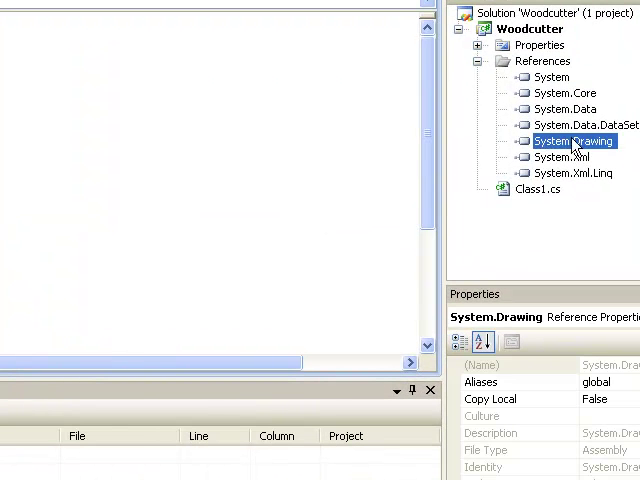
pyautogui.moveTo(598, 152)
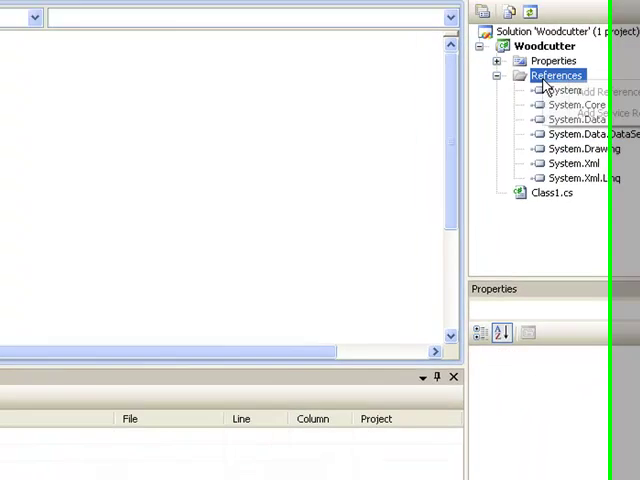
pyautogui.click(556, 92)
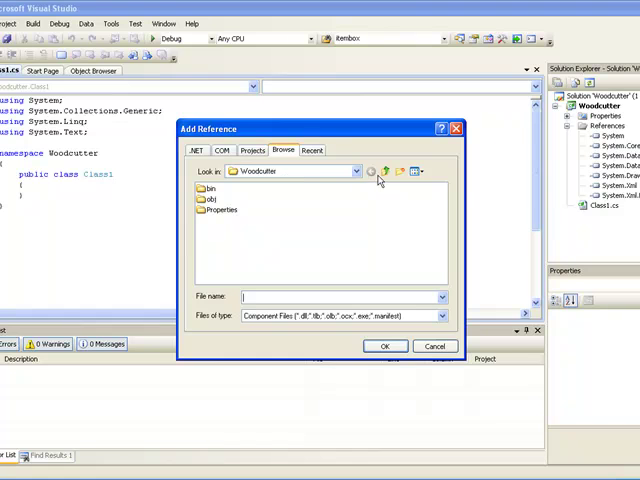
# - Browse to Scion's Bin folder and reference Scion.exe in the project
pyautogui.click(384, 172)
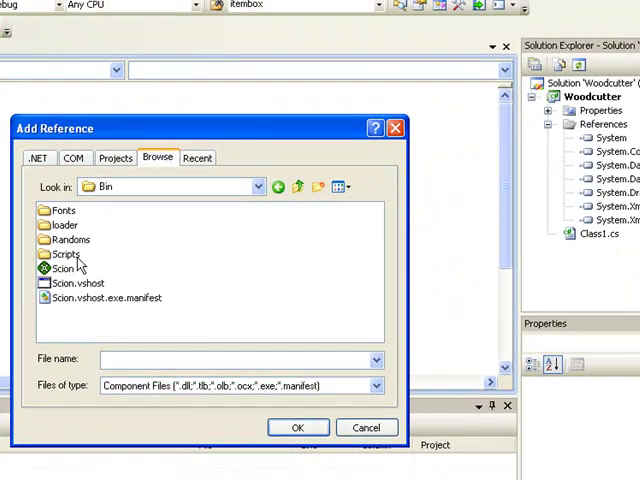
pyautogui.click(64, 268)
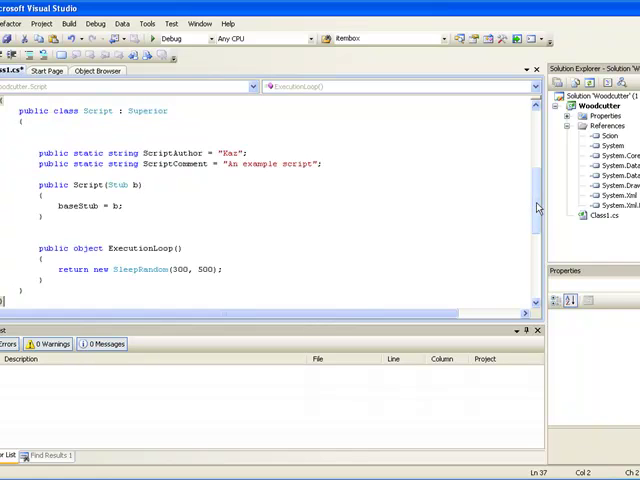
pyautogui.scroll(3)
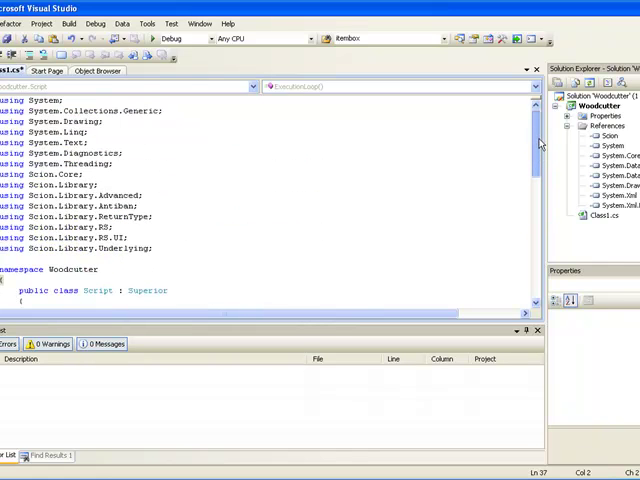
pyautogui.scroll(-3)
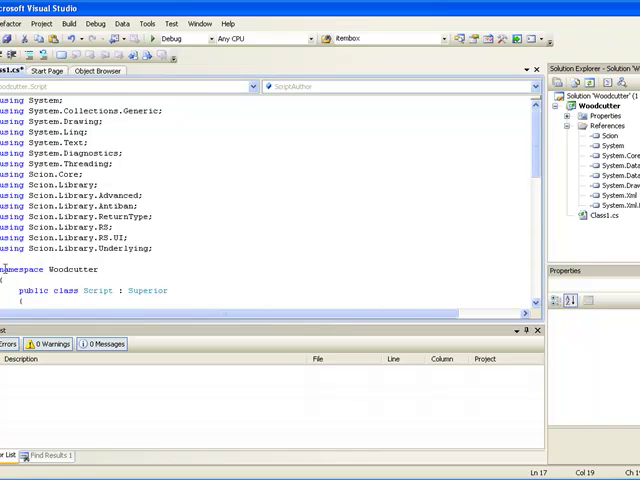
pyautogui.moveTo(592, 110)
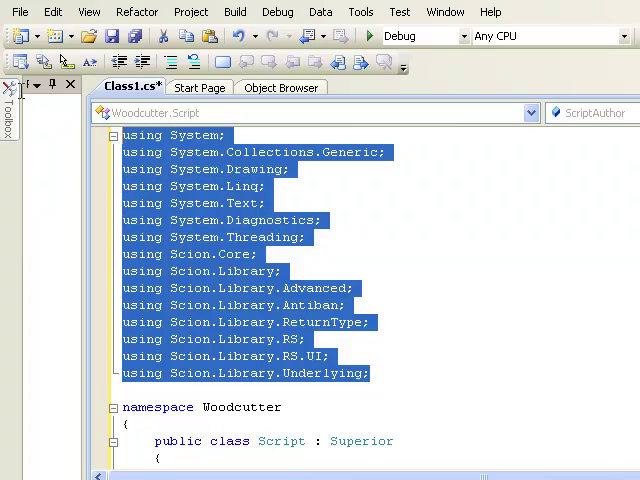
pyautogui.click(436, 376)
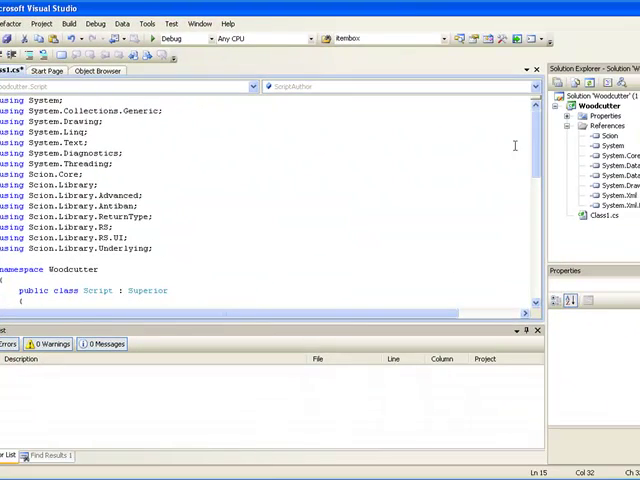
pyautogui.scroll(-3)
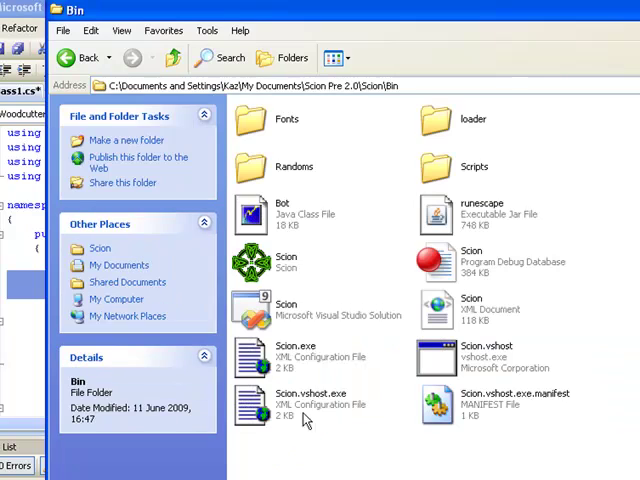
# - Launch Scion.exe from its Bin folder and create a new bot via Bot > New Bot
pyautogui.click(286, 260)
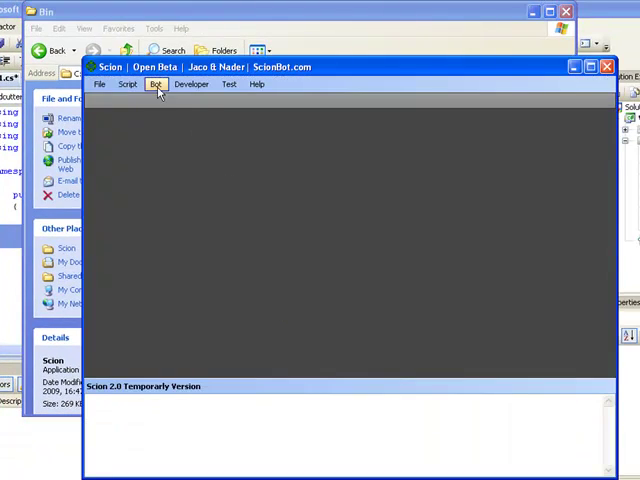
pyautogui.click(156, 84)
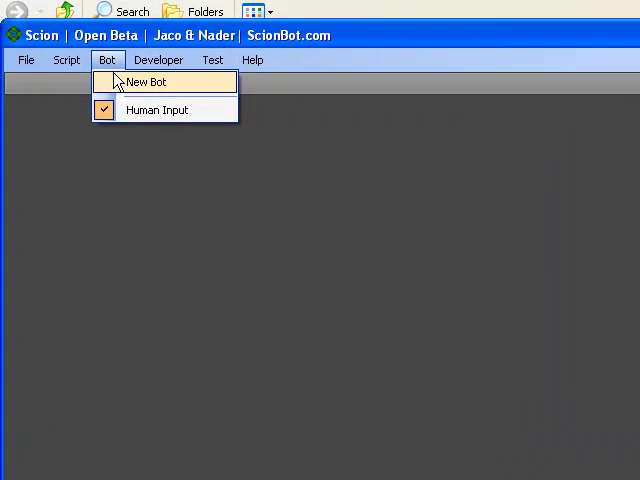
pyautogui.click(146, 80)
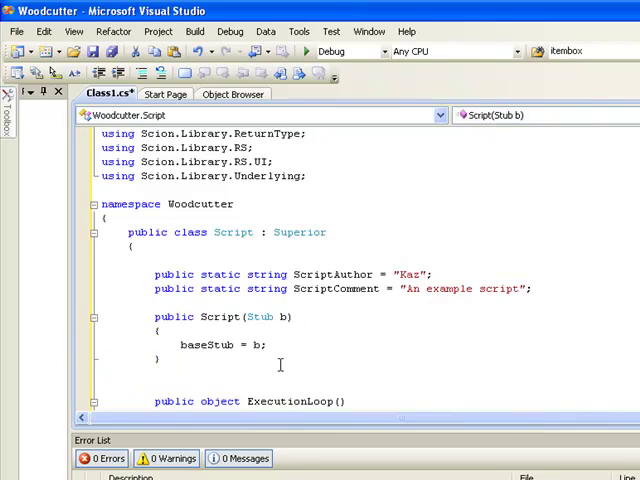
pyautogui.moveTo(296, 348)
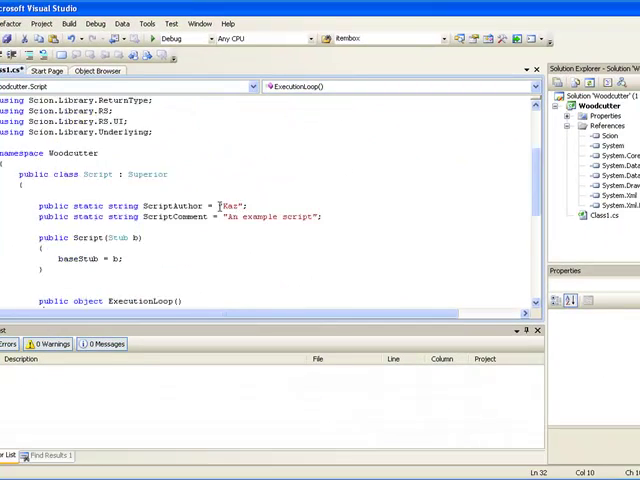
pyautogui.scroll(-3)
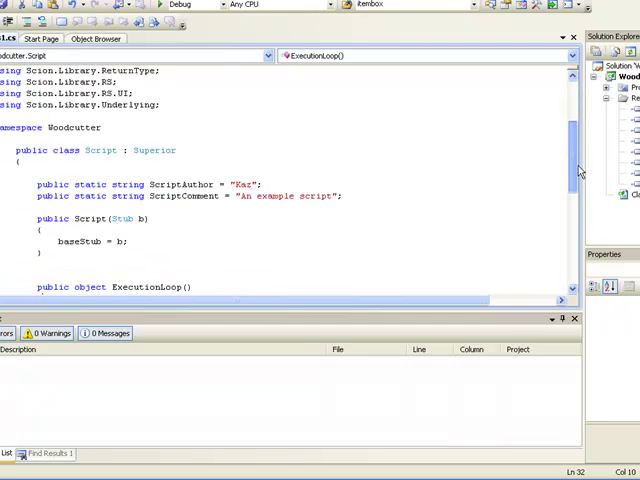
pyautogui.scroll(-3)
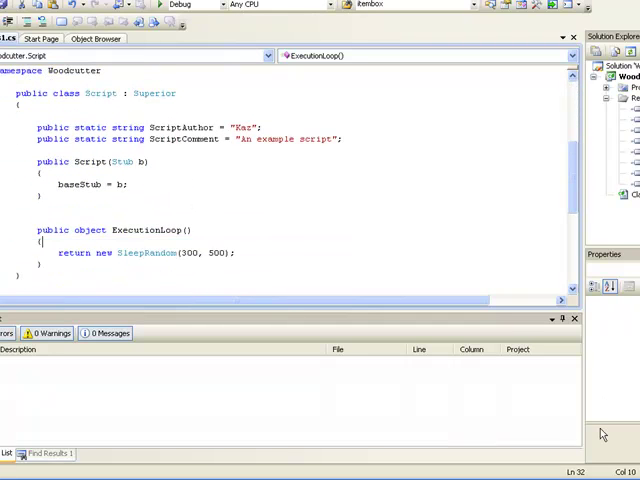